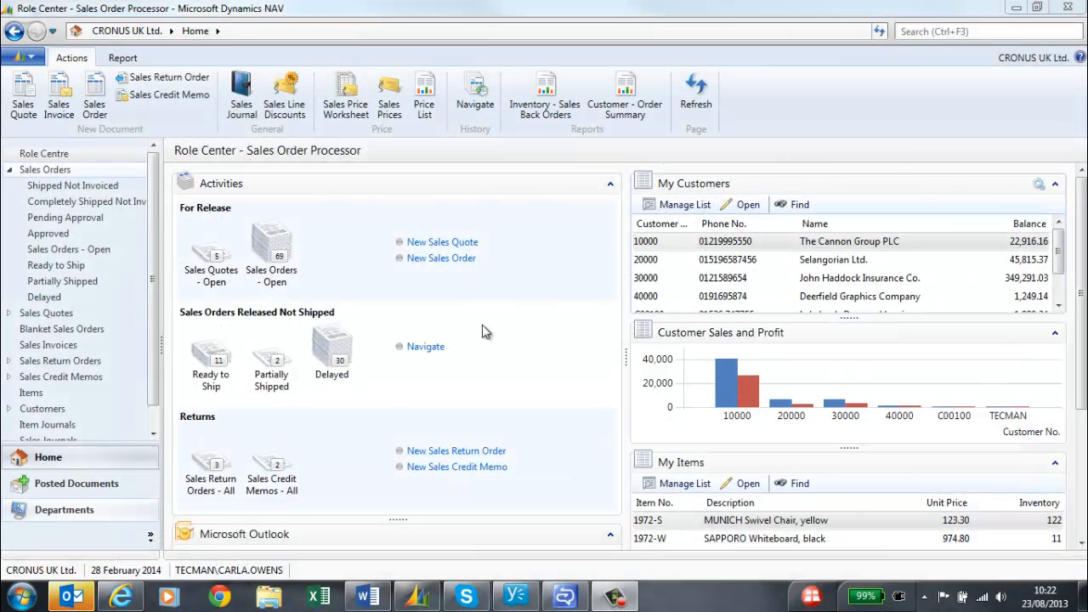
mouse_move(265, 187)
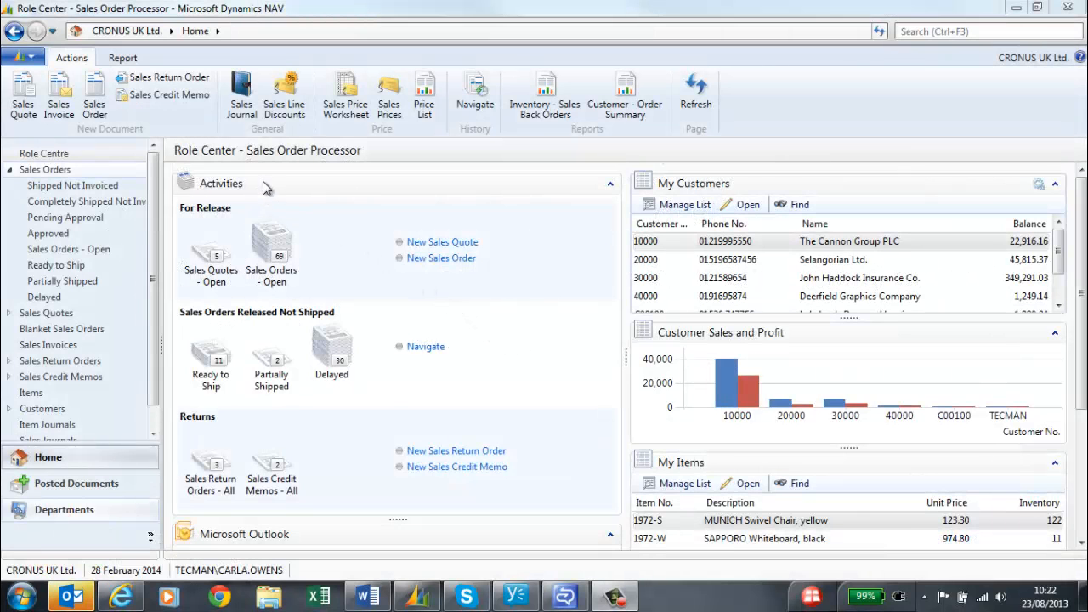
mouse_move(275, 173)
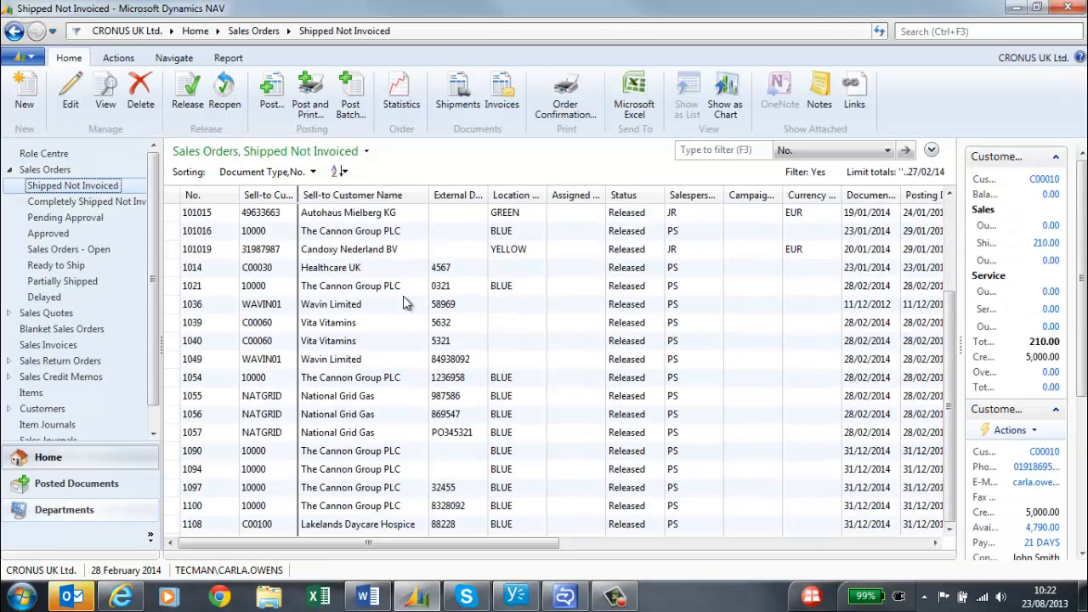
Step: Post shipped sales order 1115 (TECMAN) with the Invoice option and return to the home page
scroll("down", 3)
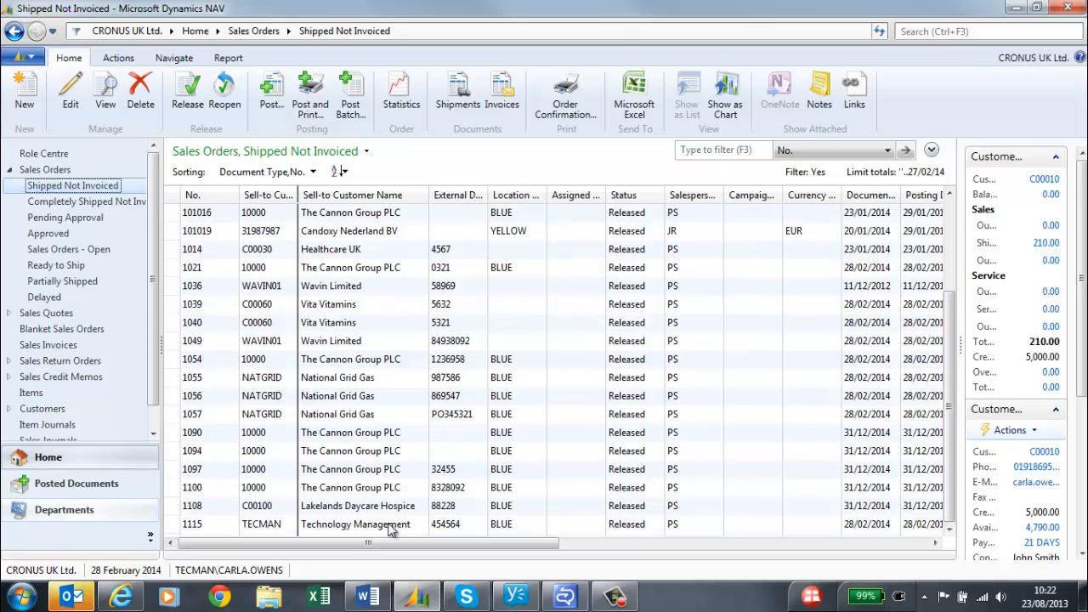
left_click(362, 523)
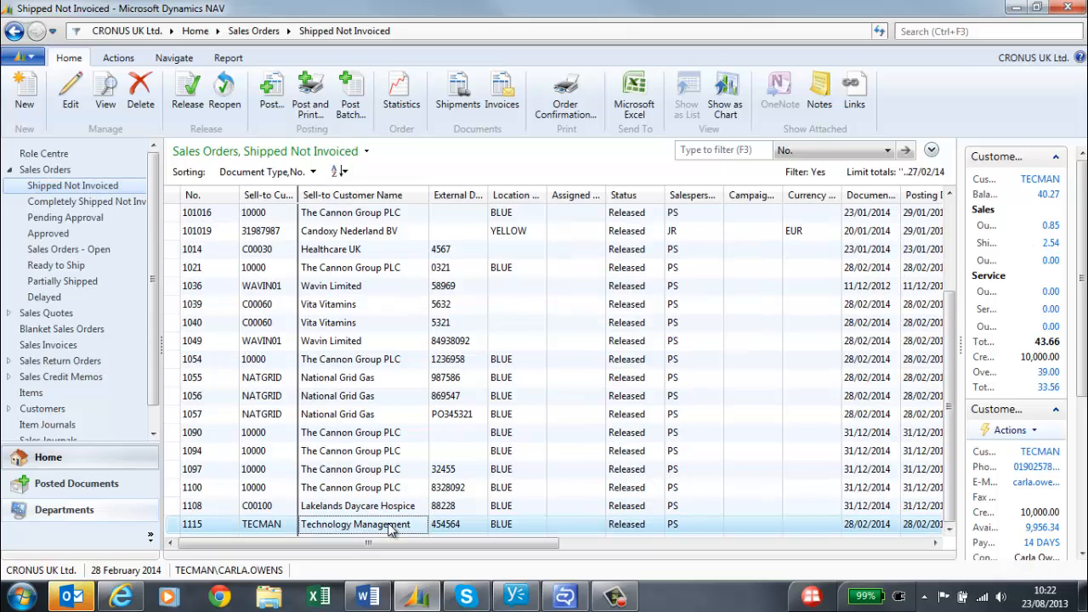
double_click(364, 523)
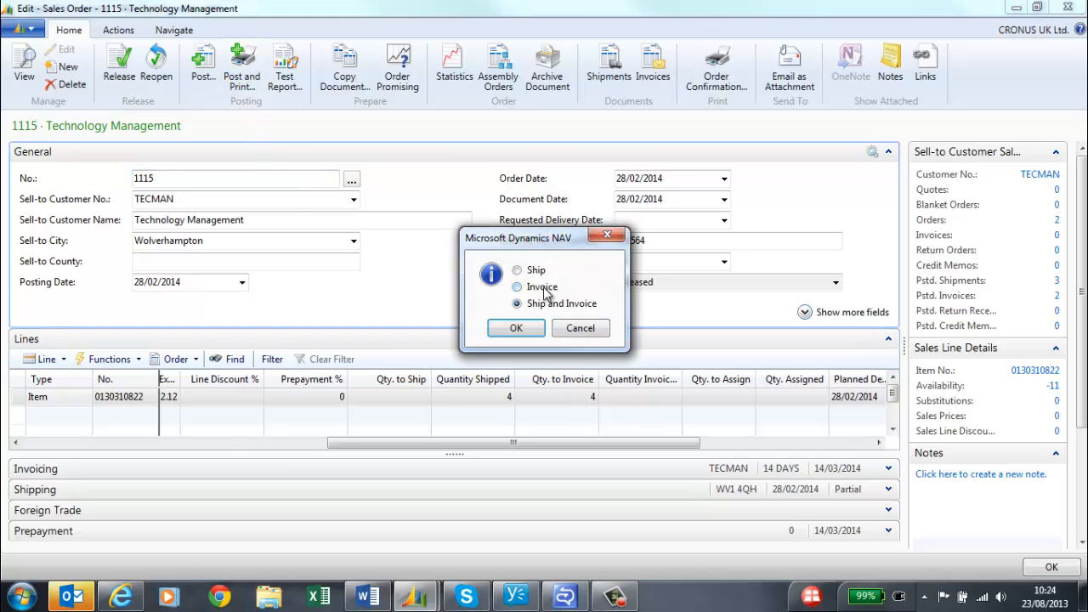
left_click(517, 285)
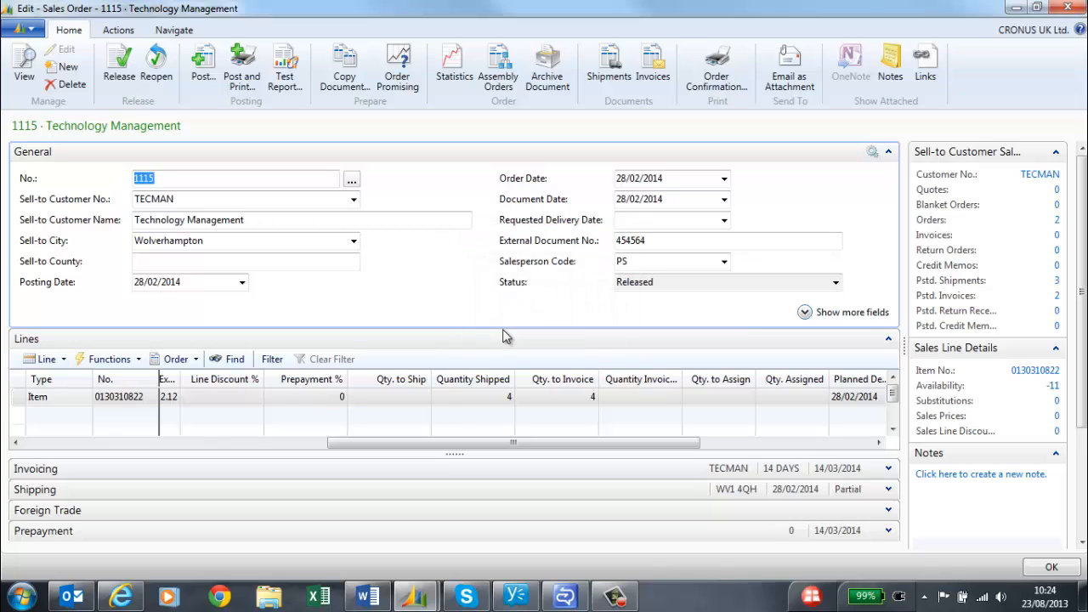
left_click(202, 65)
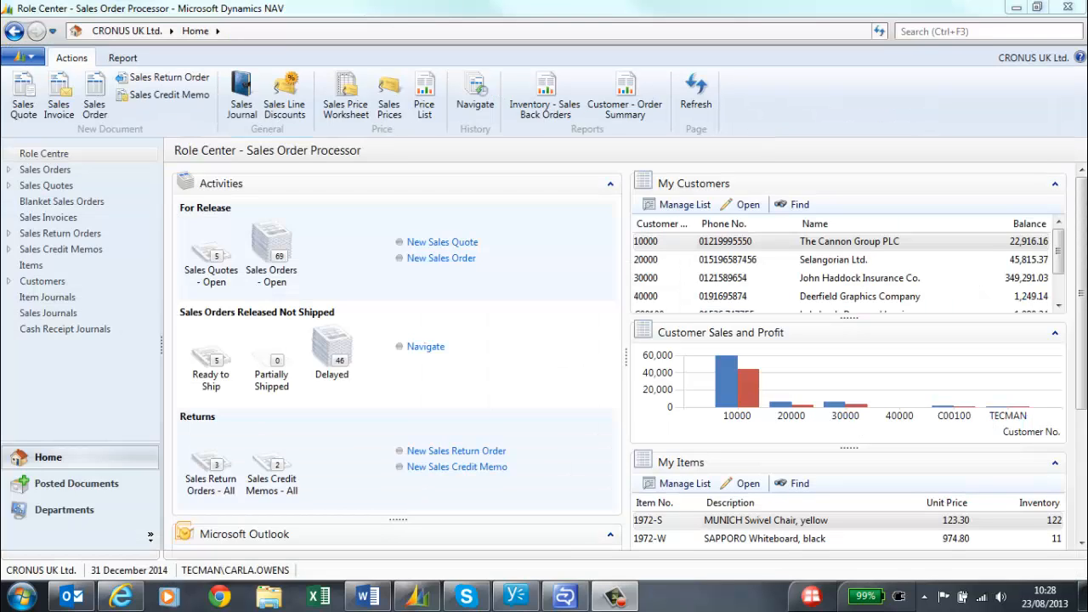
mouse_move(74, 483)
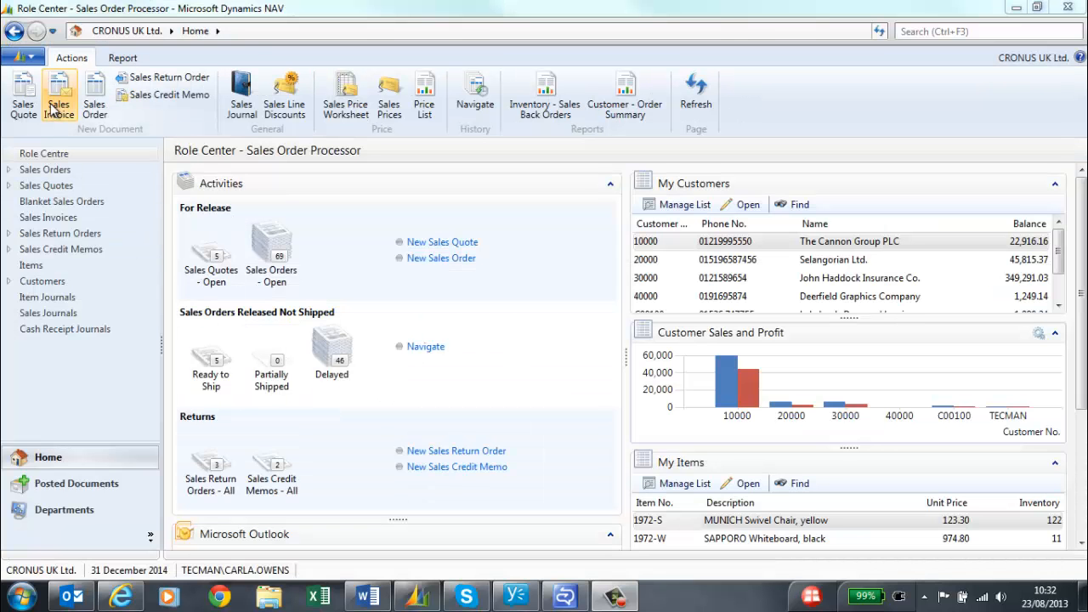
Step: Start a sales invoice for customer 10000 with external document no. 45839020
left_click(58, 94)
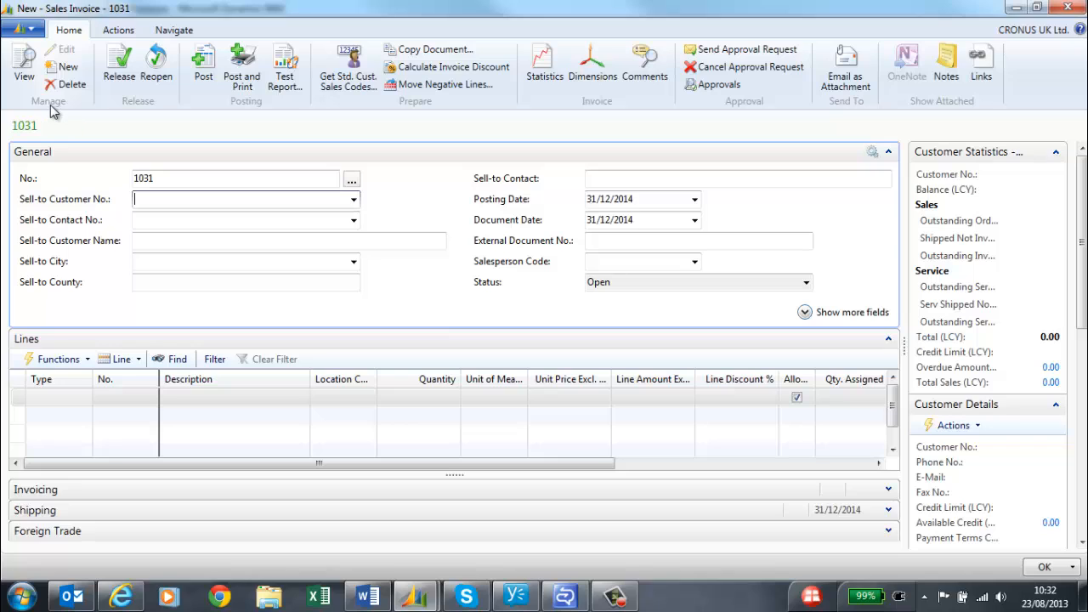
type("1")
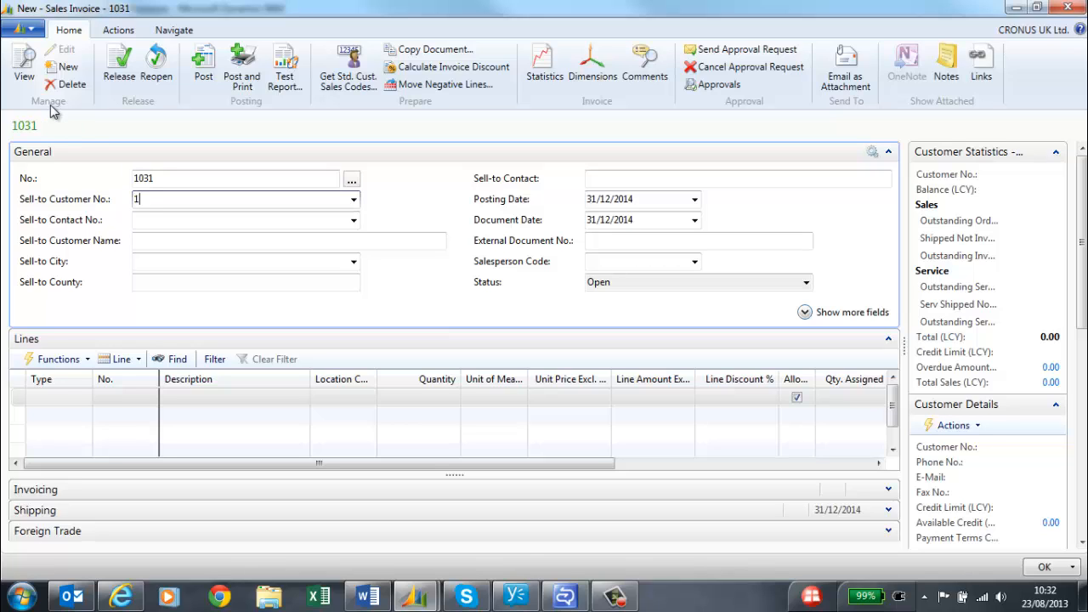
type("0000")
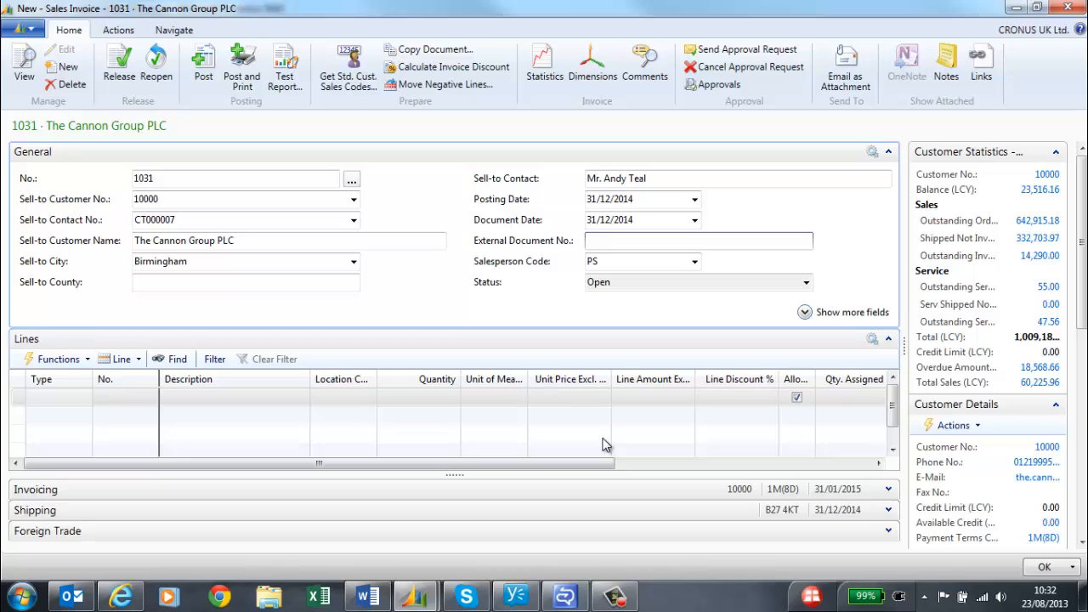
type("45839020")
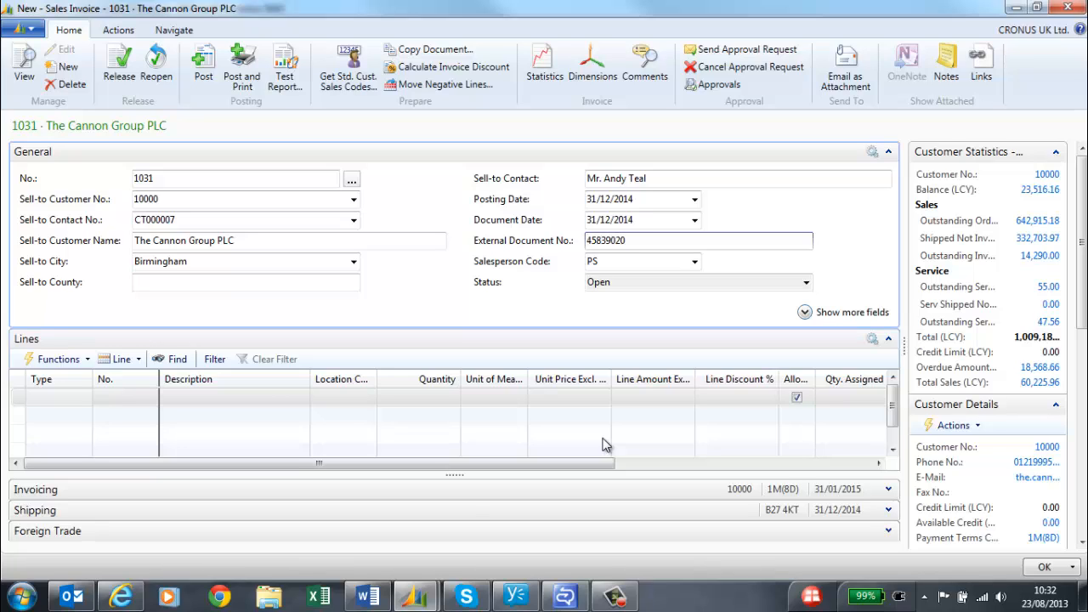
Step: Add a G/L Account 6110 'Services' line for 500.00, then post and print the invoice
left_click(55, 398)
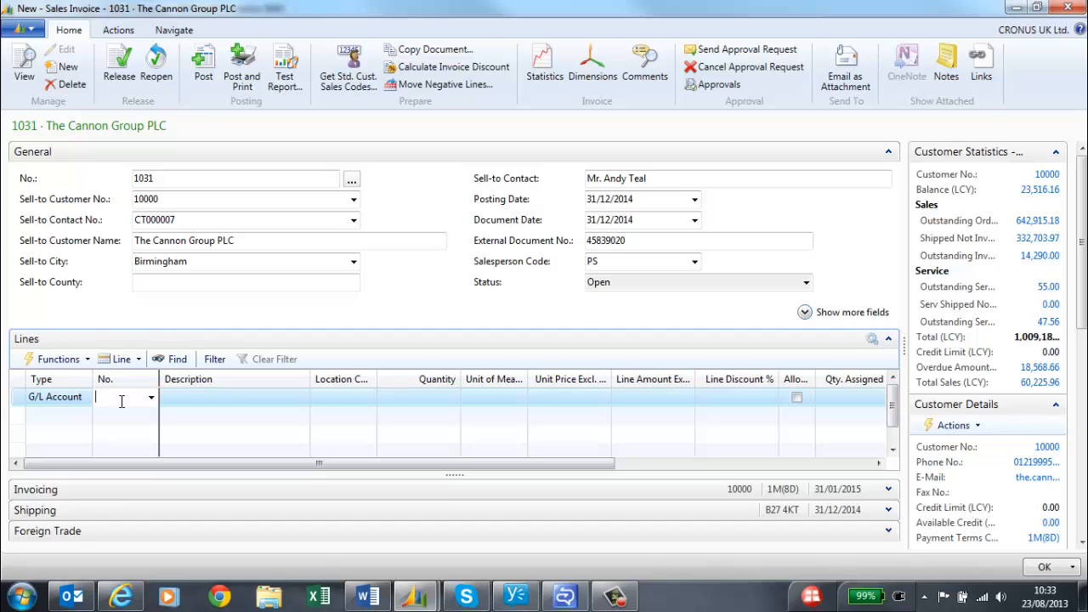
type("6110")
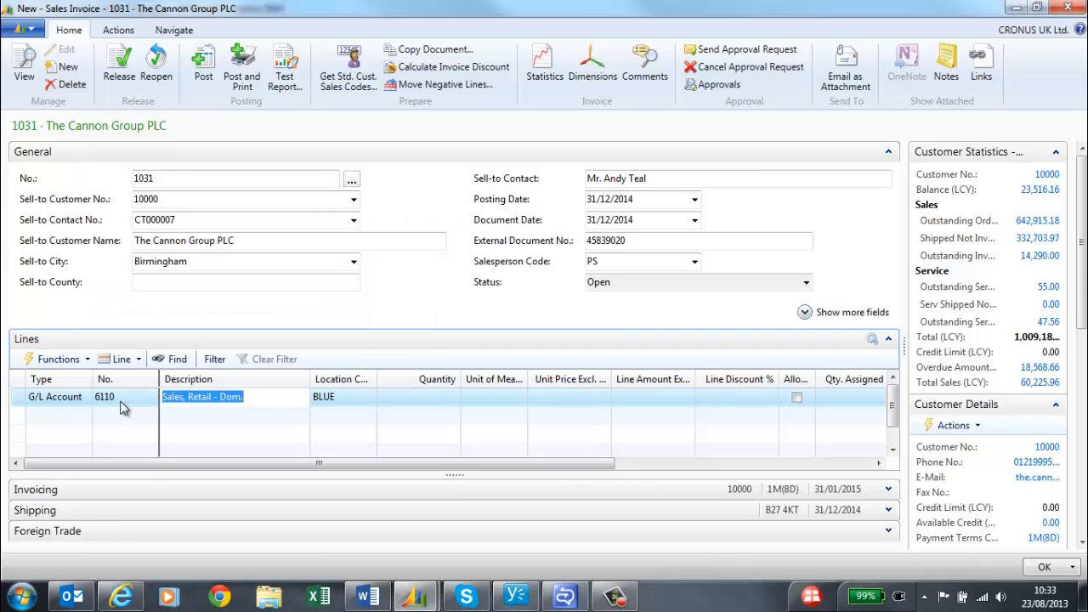
type("Services")
left_click(418, 398)
type("1")
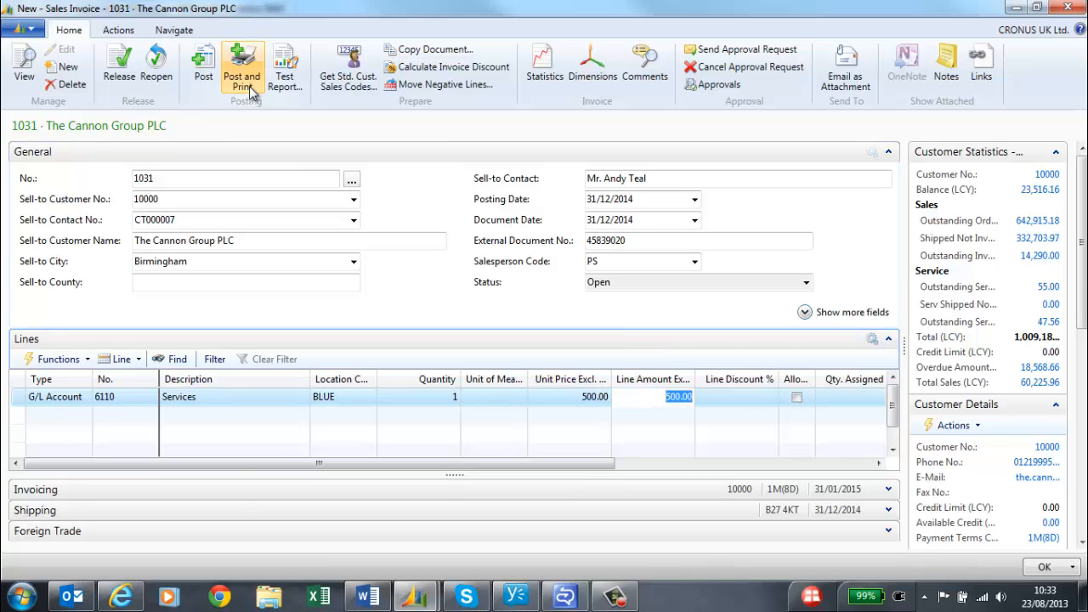
left_click(241, 66)
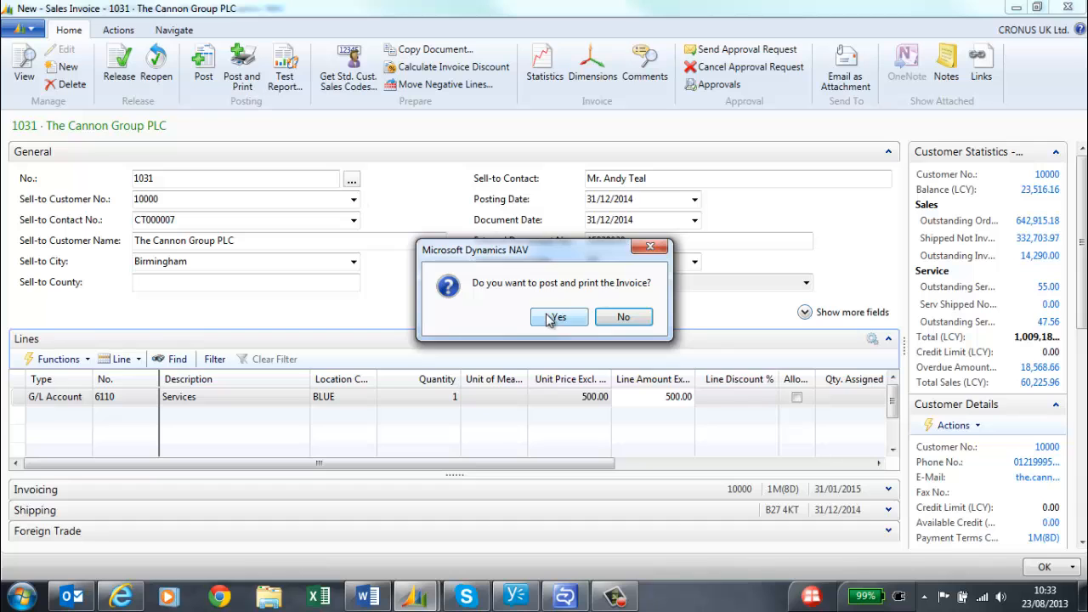
left_click(557, 316)
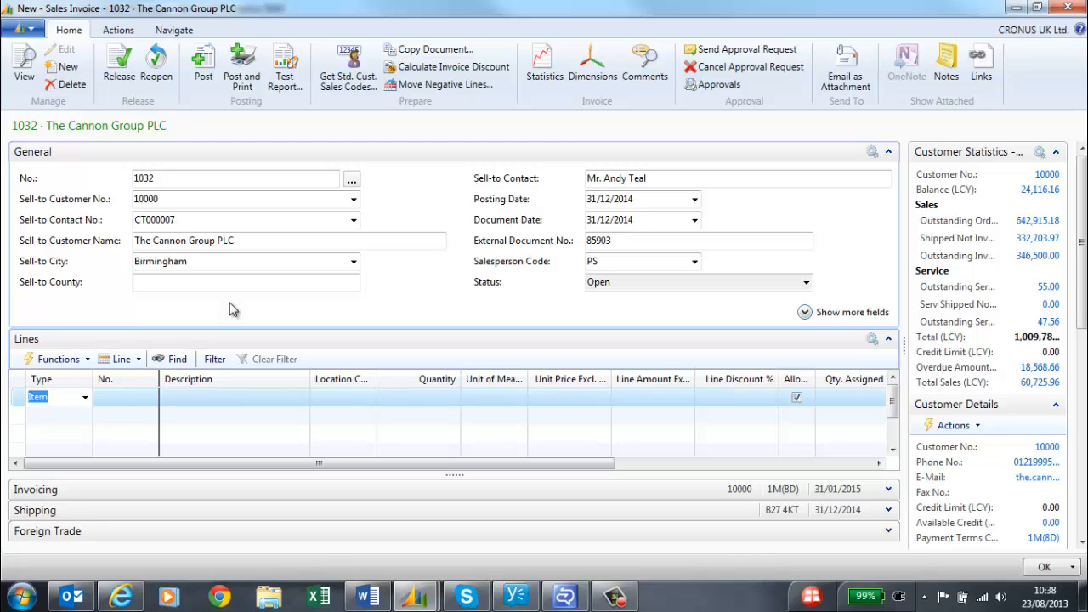
mouse_move(507, 219)
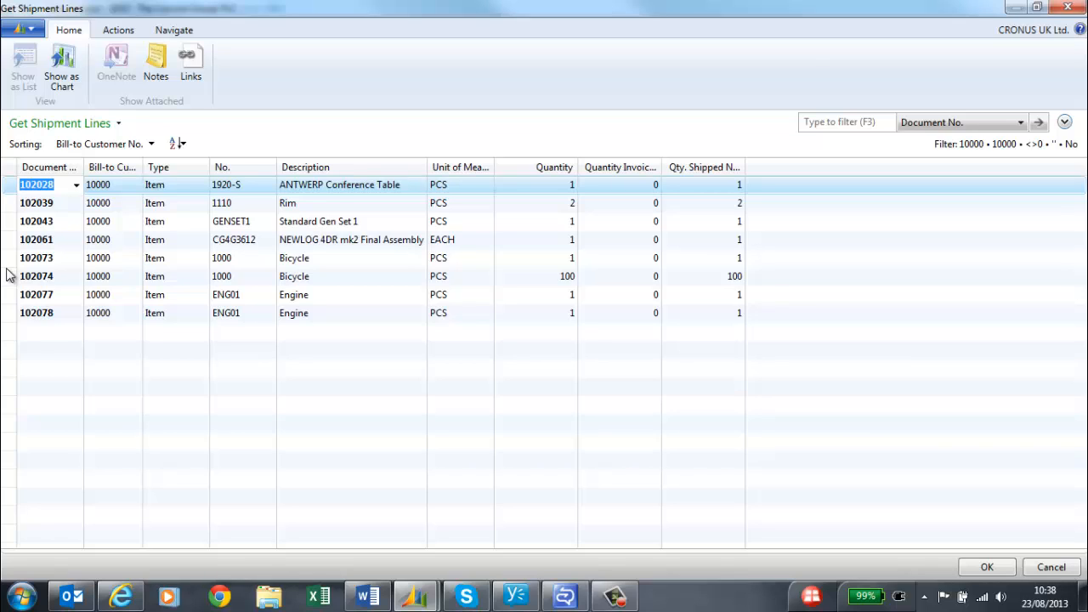
Step: Pull shipments 102073–102078 into invoice 1032 via Get Shipment Lines, then post and print it
left_click(36, 259)
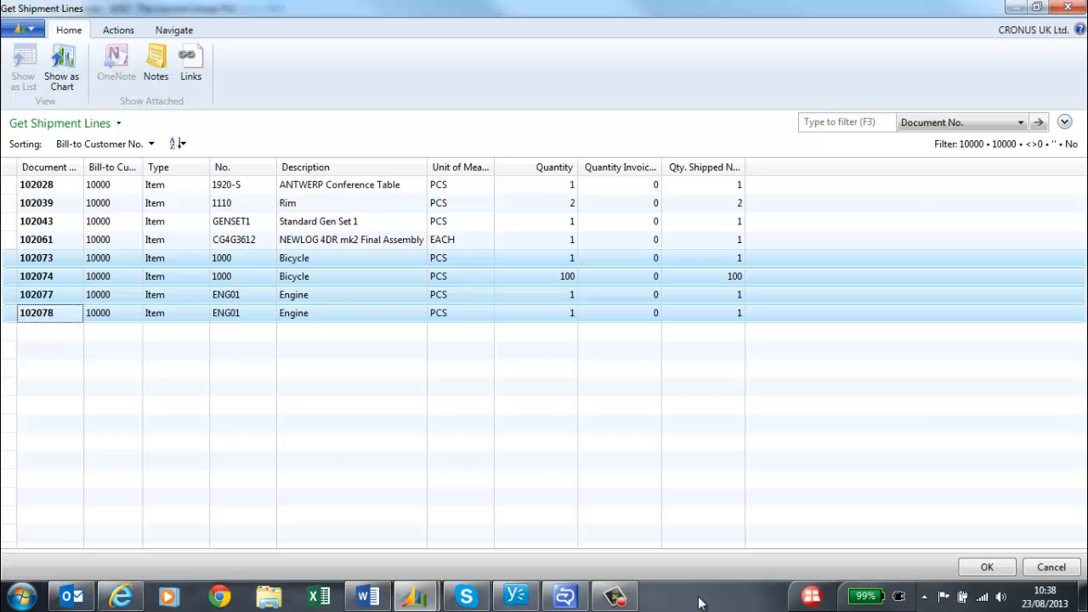
left_click(986, 567)
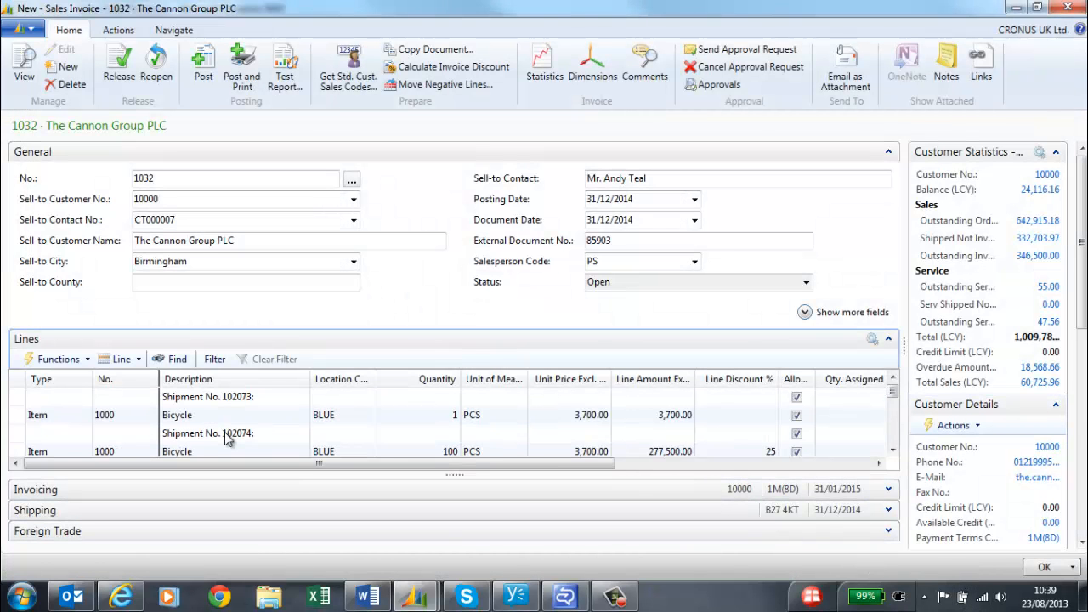
mouse_move(241, 66)
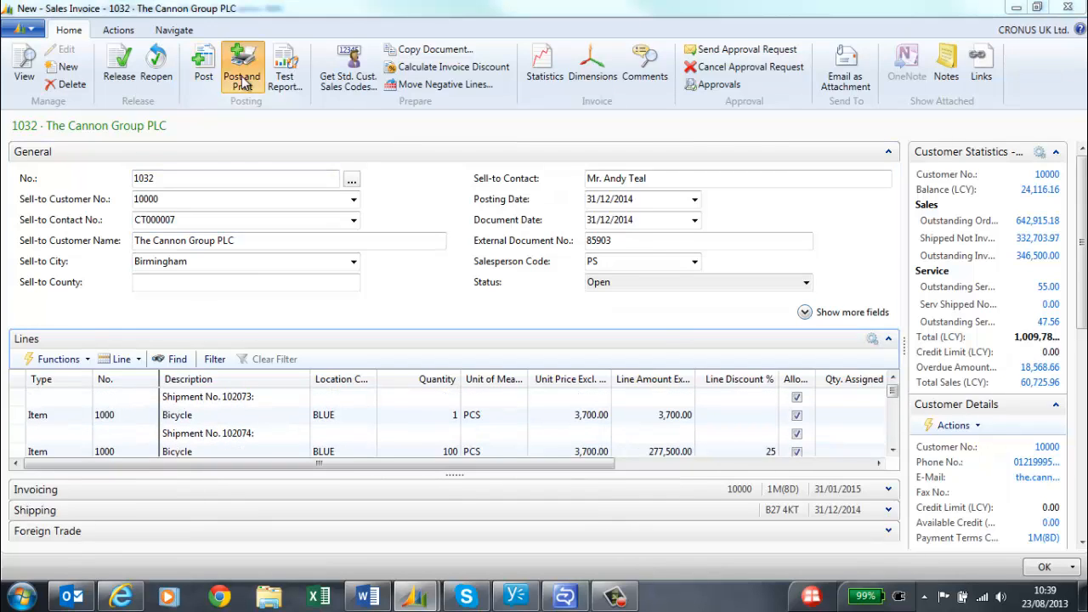
left_click(241, 67)
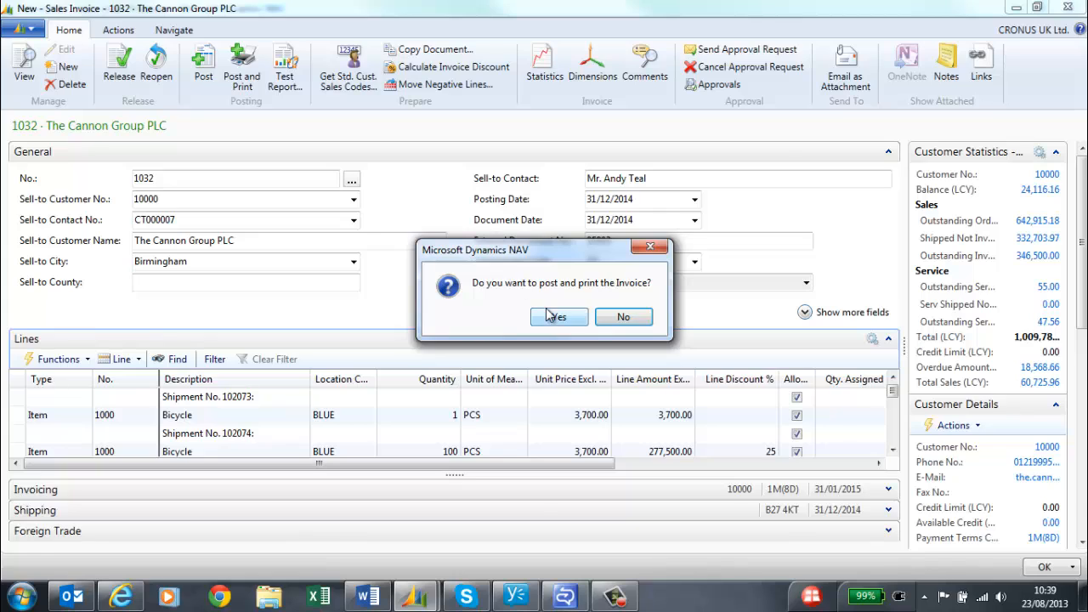
left_click(554, 316)
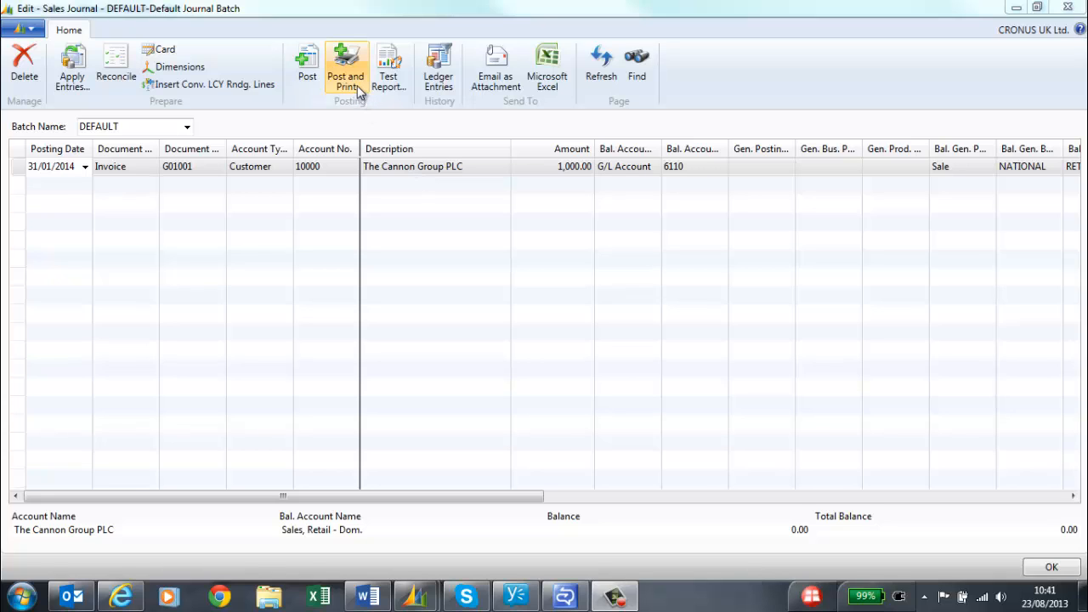
Step: Post and print the Cannon Group invoice line from the Sales Journal
left_click(345, 68)
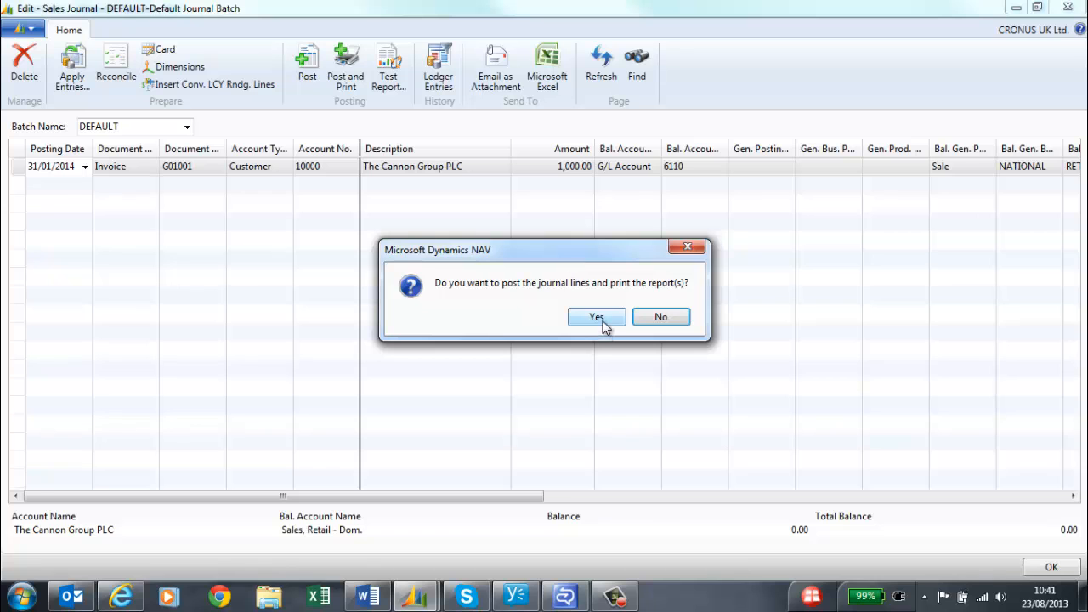
left_click(595, 316)
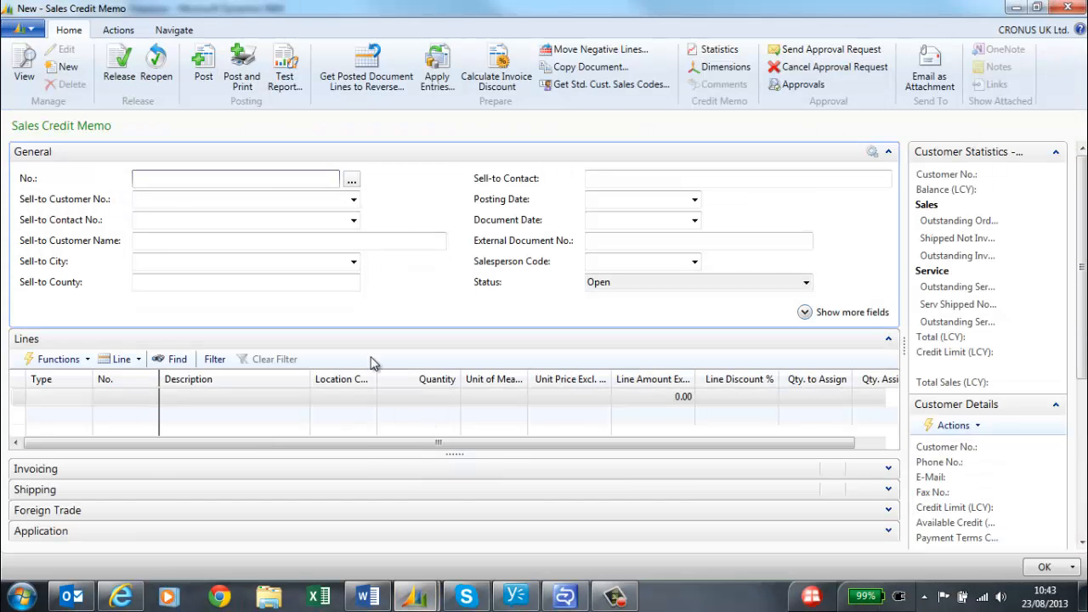
Step: Set customer 10000, reverse the Glass Door line from posted invoice 103018, and post and print the credit memo
type("10000")
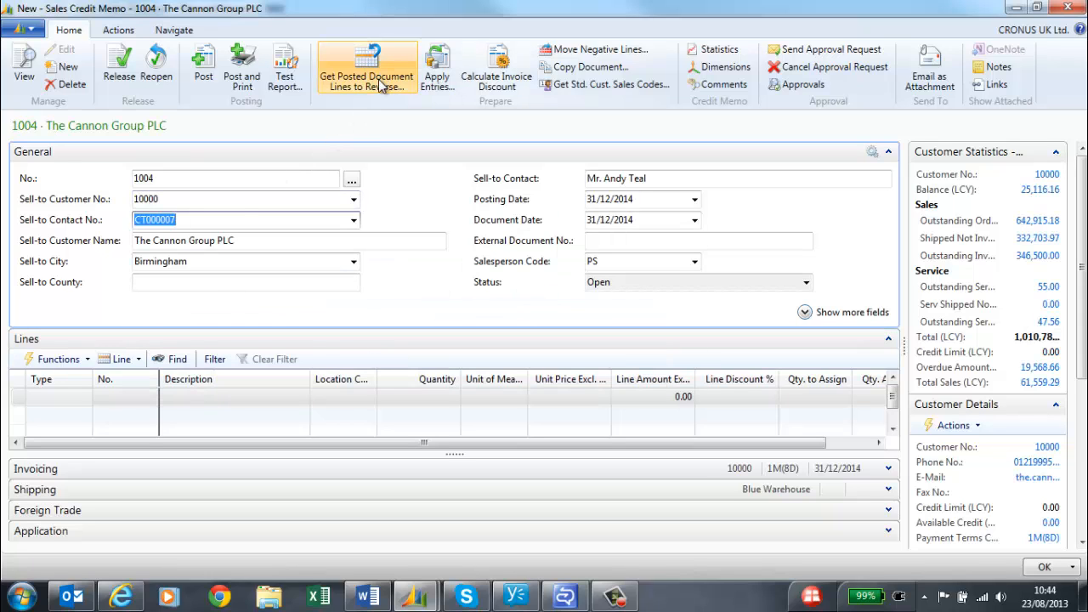
left_click(367, 66)
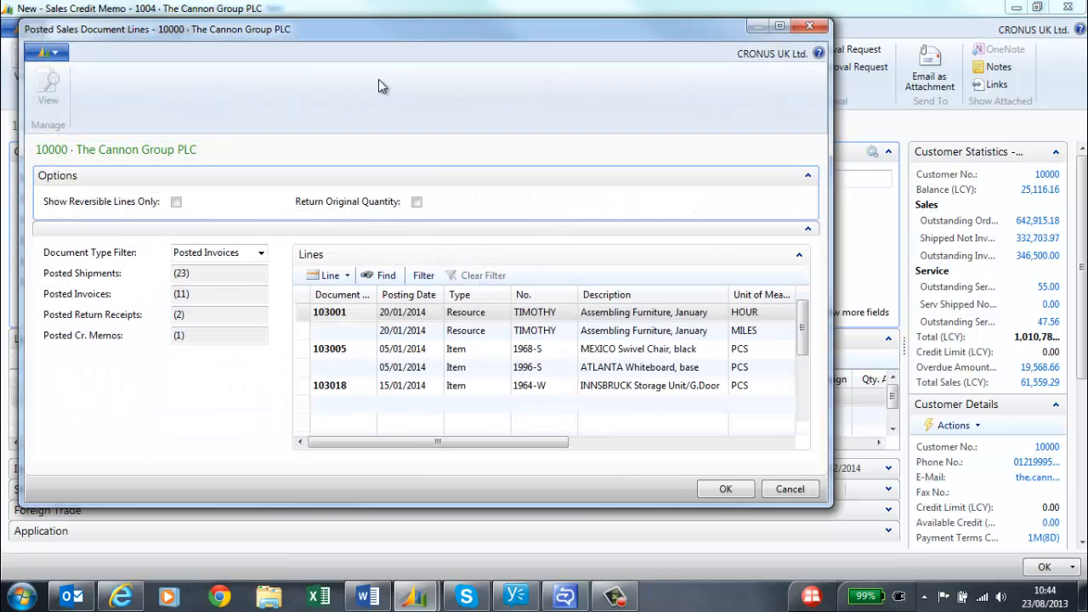
scroll("down", 3)
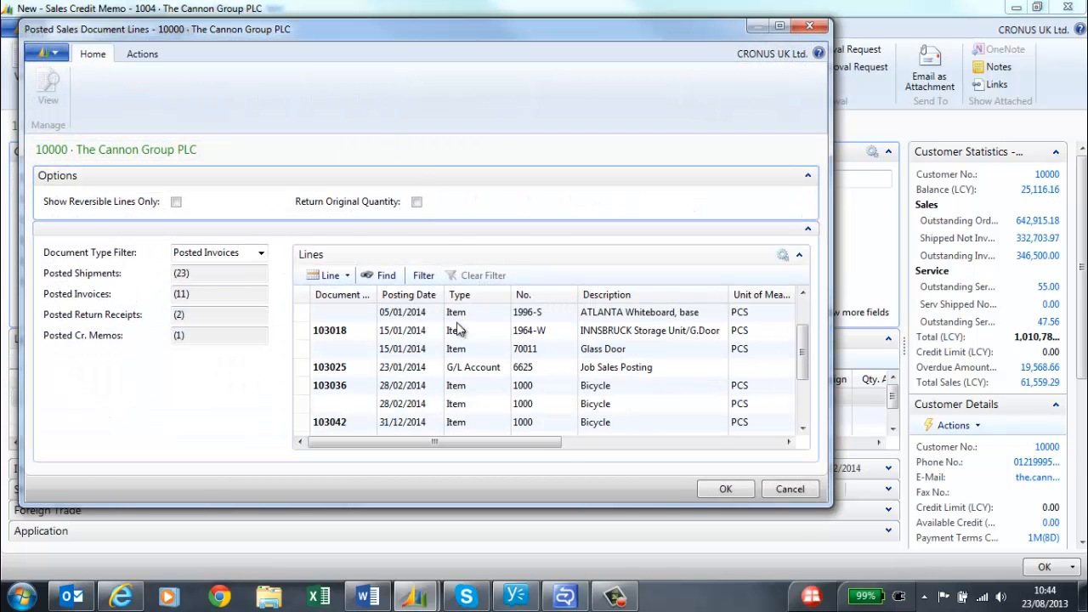
mouse_move(544, 355)
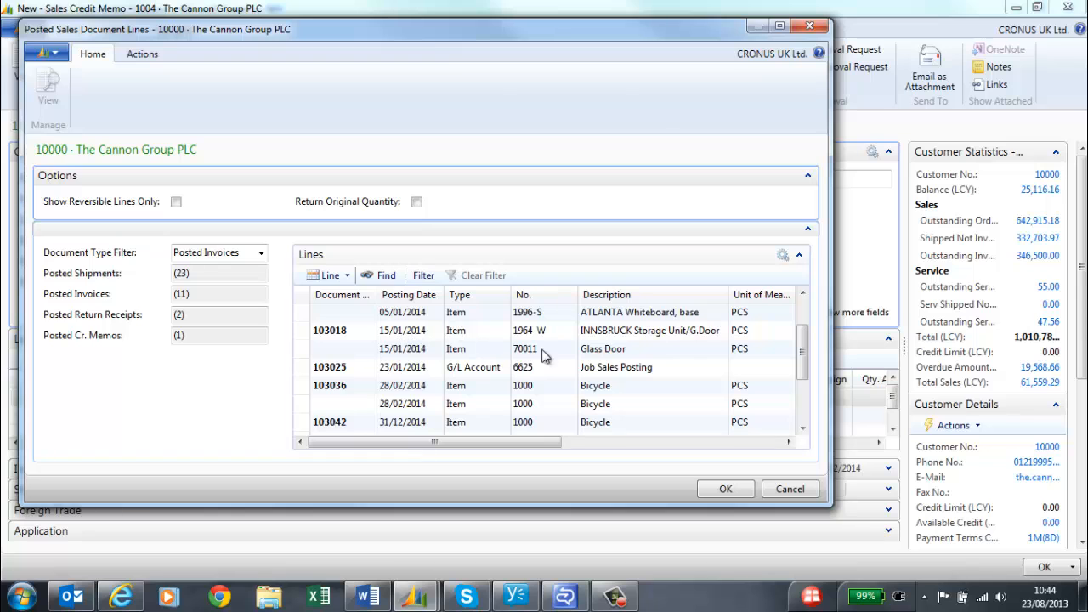
left_click(724, 490)
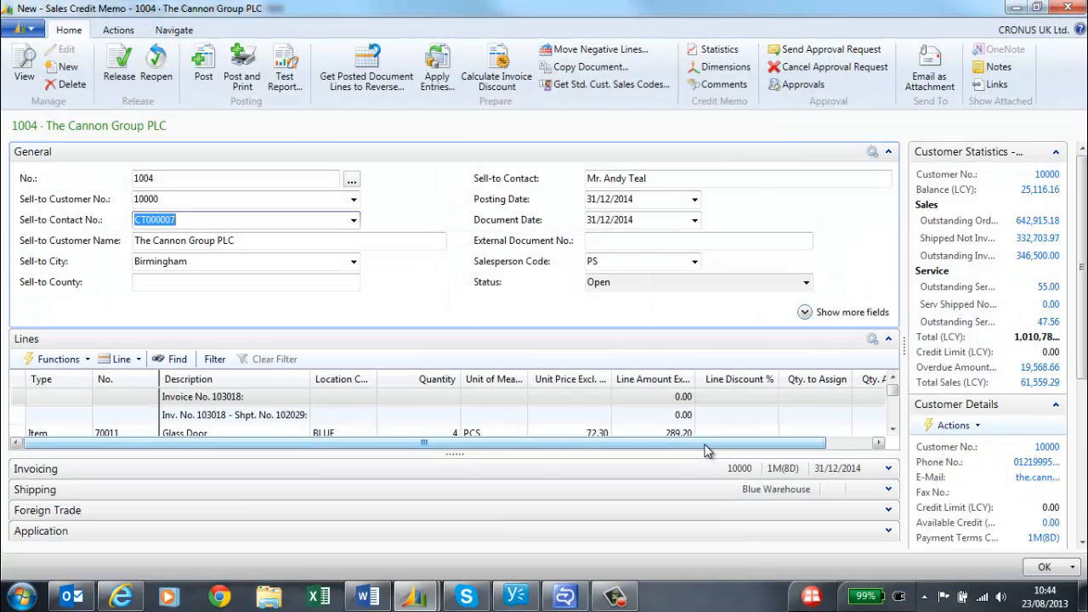
mouse_move(242, 66)
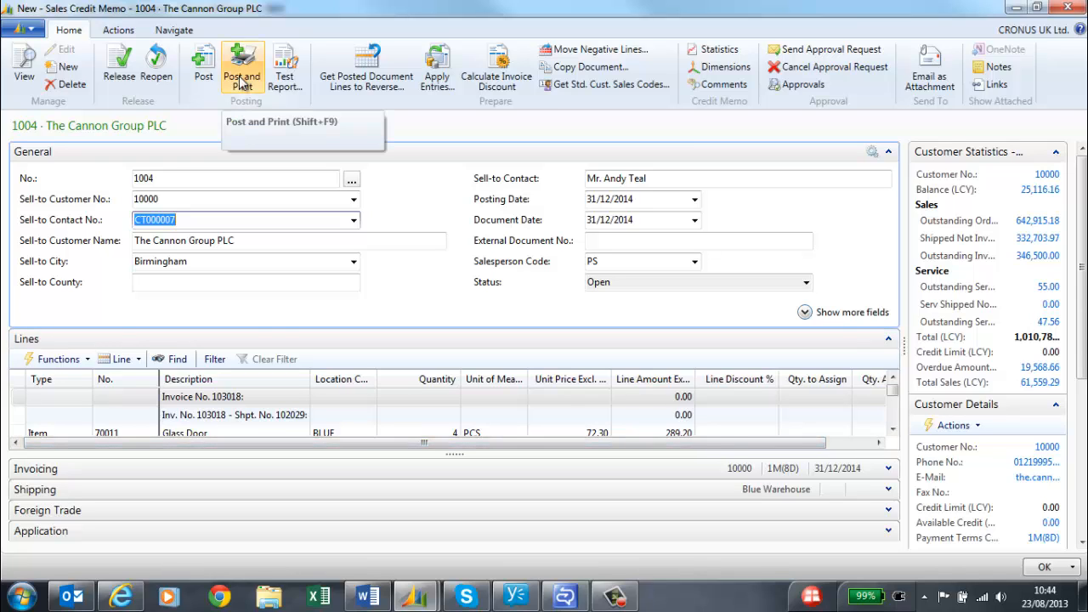
left_click(242, 65)
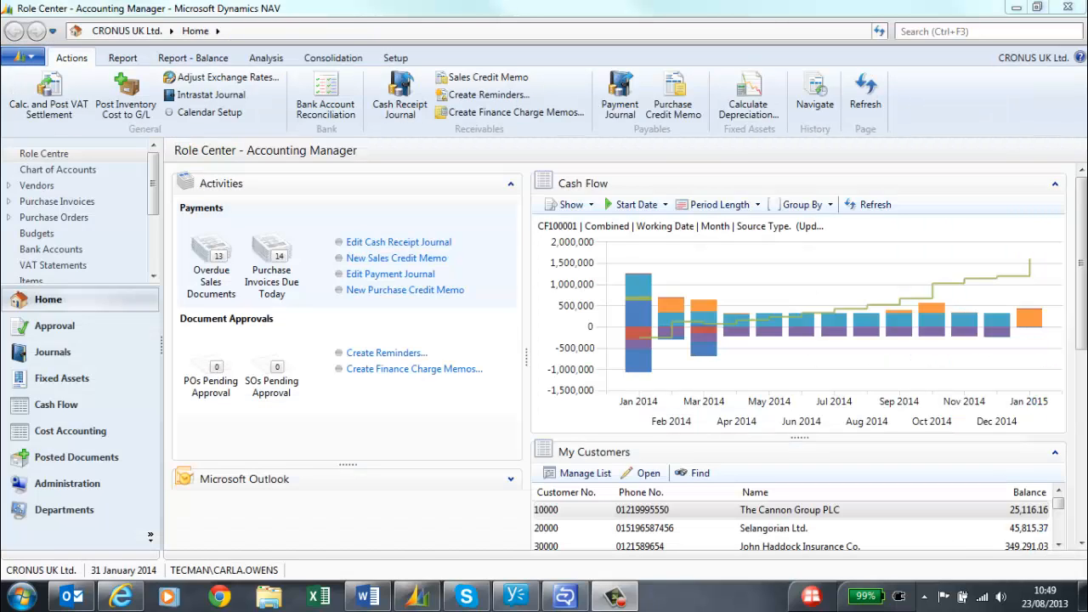
mouse_move(836, 537)
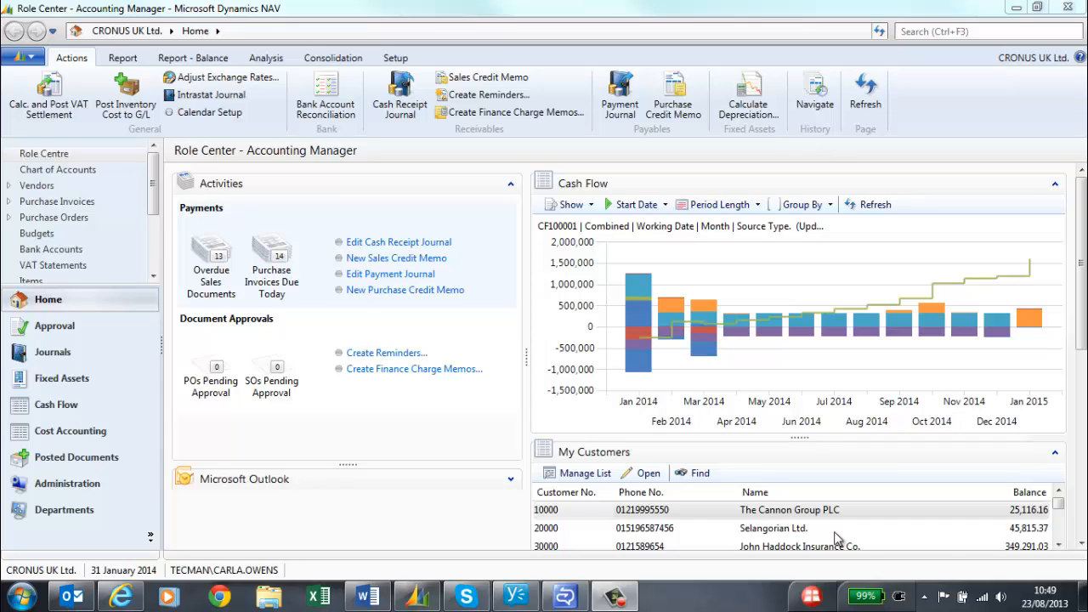